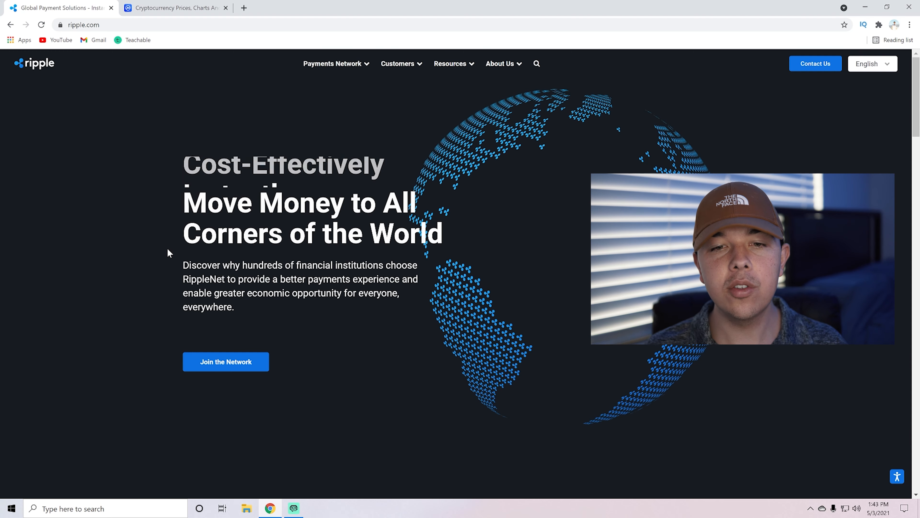
Scroll the ripple.com homepage down to the RippleNet 'A New Era of Finance' section
{"action": "scroll", "scroll_direction": "down", "scroll_amount": 3}
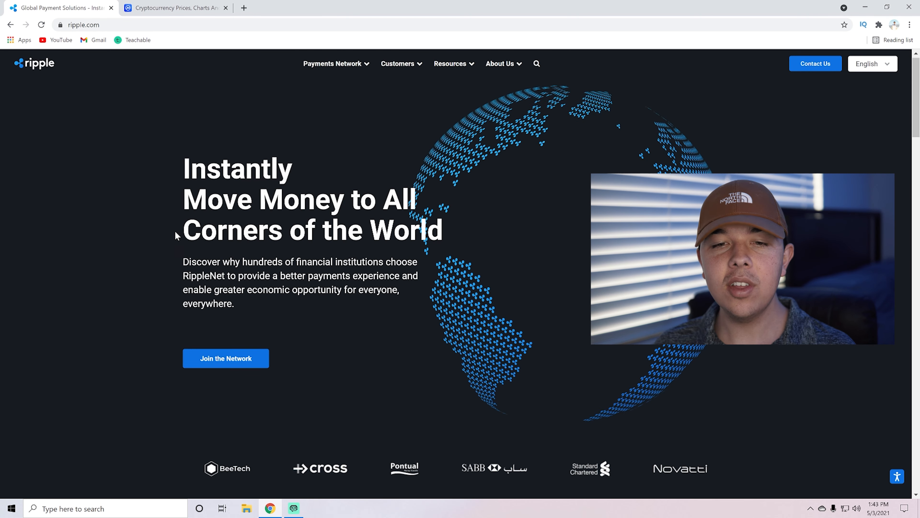
{"action": "scroll", "scroll_direction": "down", "scroll_amount": 3}
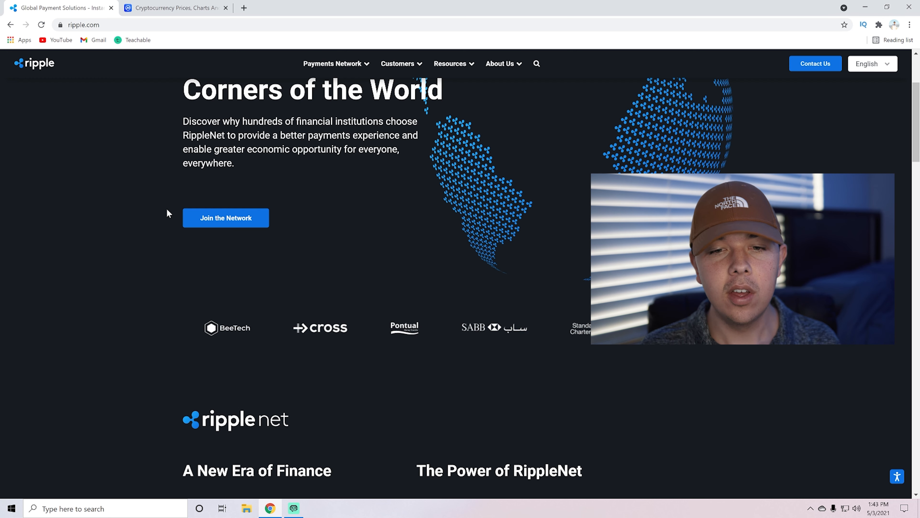
{"action": "scroll", "scroll_direction": "down", "scroll_amount": 3}
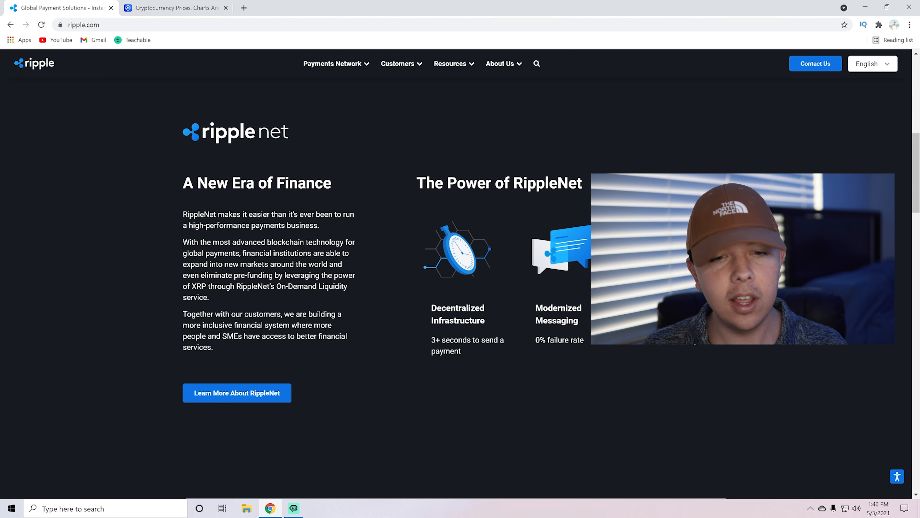
{"action": "mouse_move", "coordinate": [352, 329]}
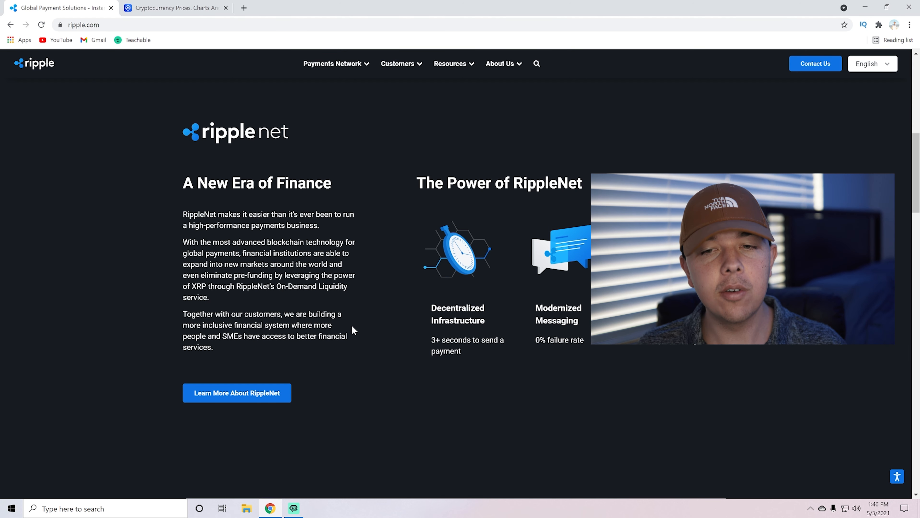
{"action": "mouse_move", "coordinate": [492, 352]}
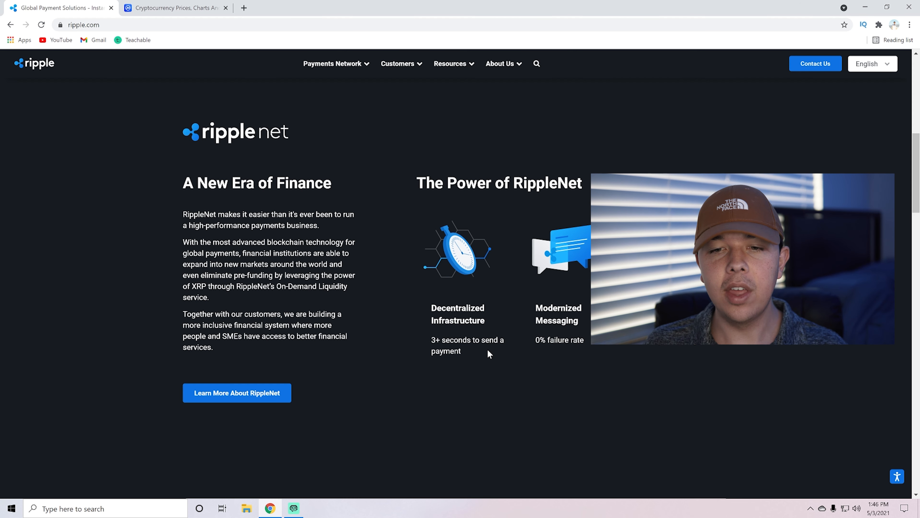
{"action": "mouse_move", "coordinate": [480, 358]}
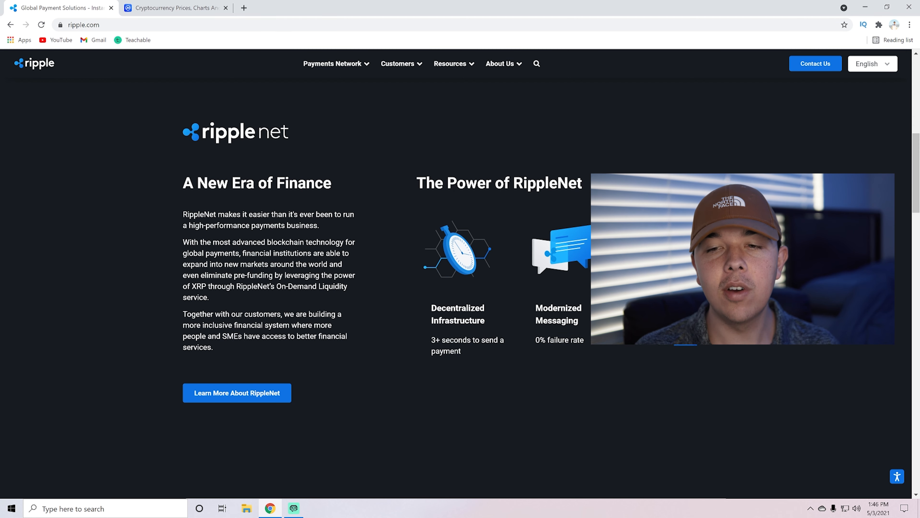
View Ripple's About Us overview, then switch to the CoinMarketCap prices tab
{"action": "left_click", "coordinate": [500, 64]}
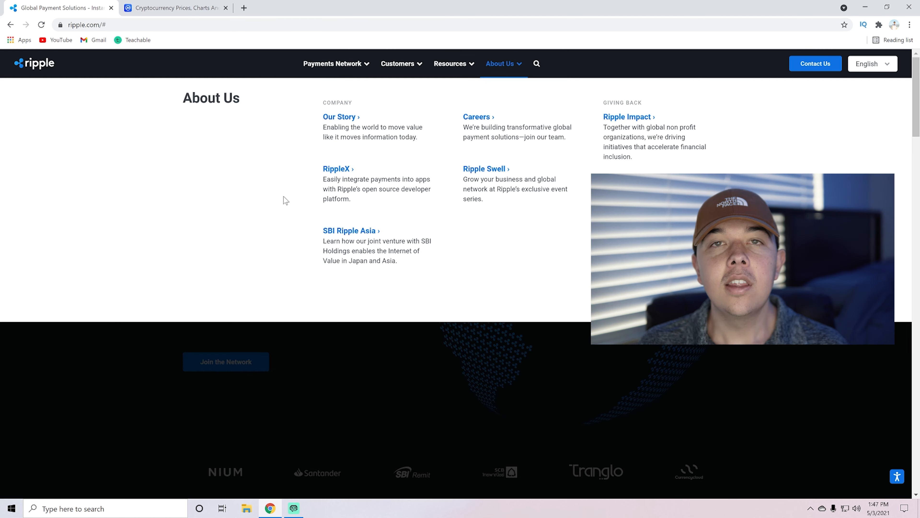
{"action": "mouse_move", "coordinate": [357, 205]}
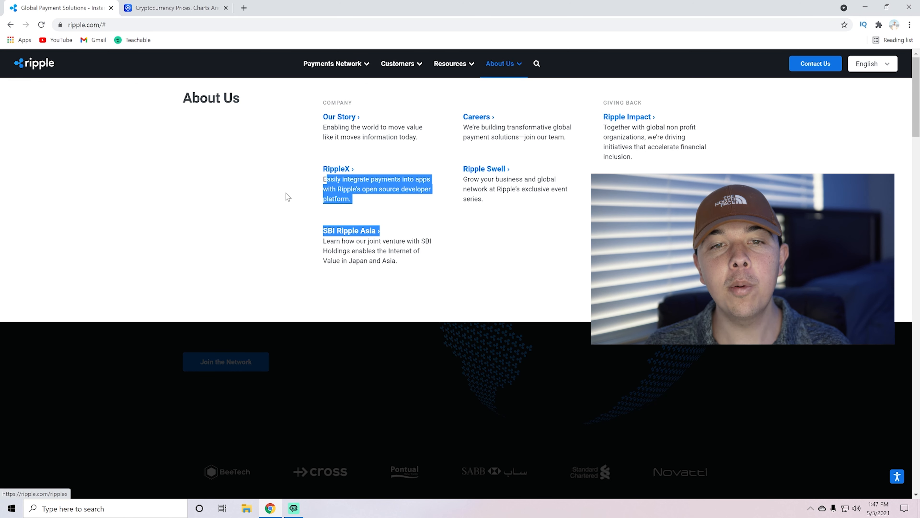
{"action": "left_click", "coordinate": [287, 197]}
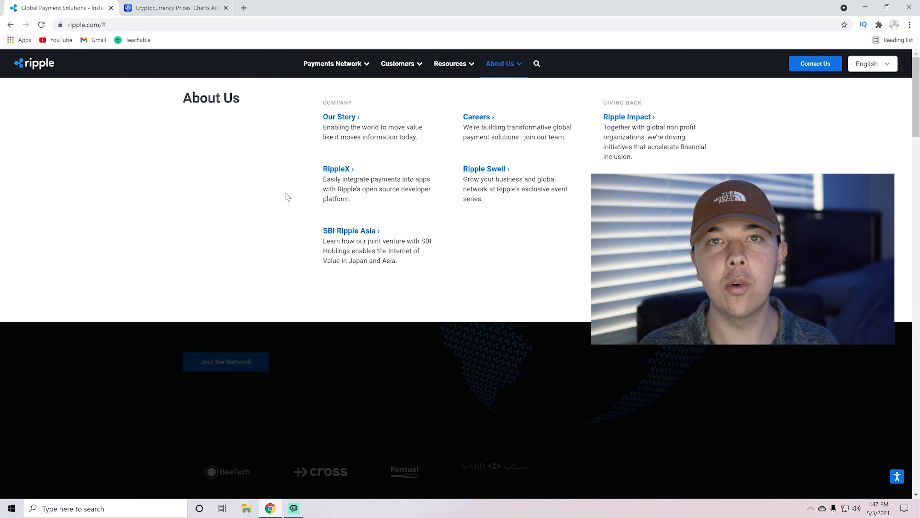
{"action": "left_click", "coordinate": [173, 8]}
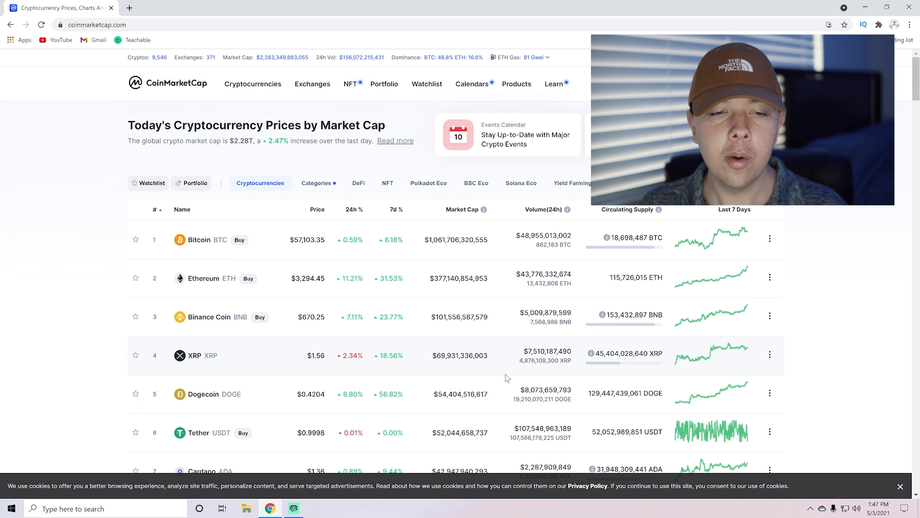
{"action": "mouse_move", "coordinate": [497, 406]}
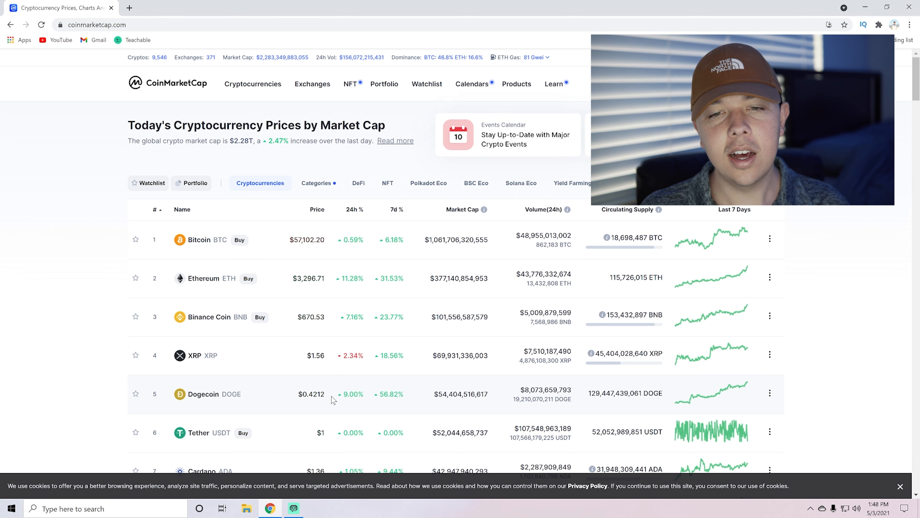
{"action": "mouse_move", "coordinate": [388, 327]}
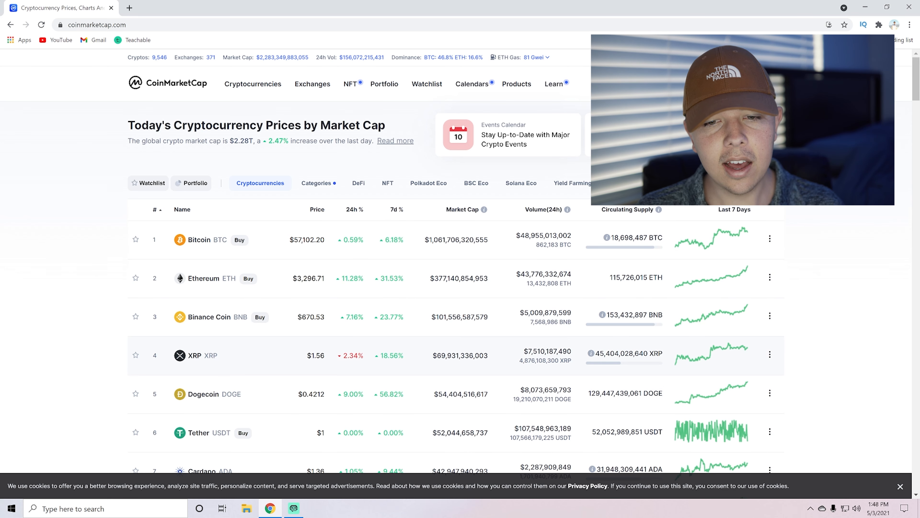
Review today's price table and open the XRP (rank 4) price details page
{"action": "double_click", "coordinate": [388, 356]}
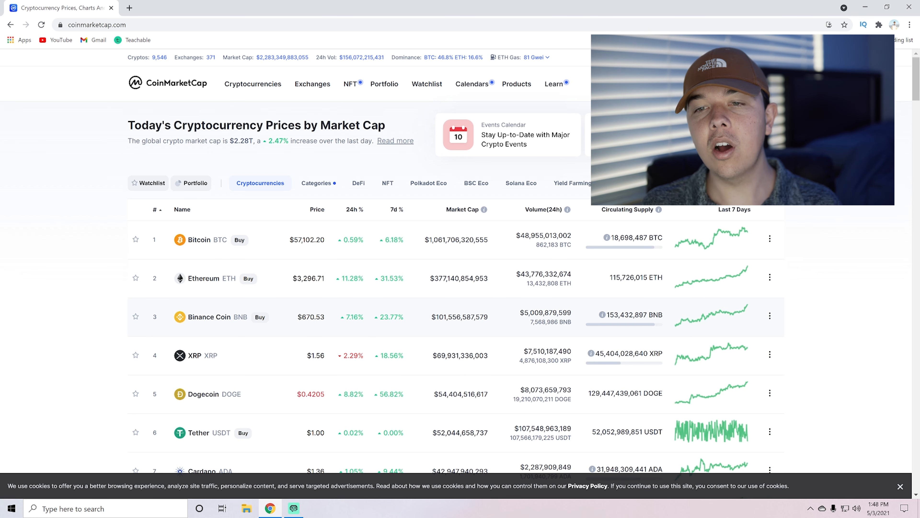
{"action": "mouse_move", "coordinate": [580, 358]}
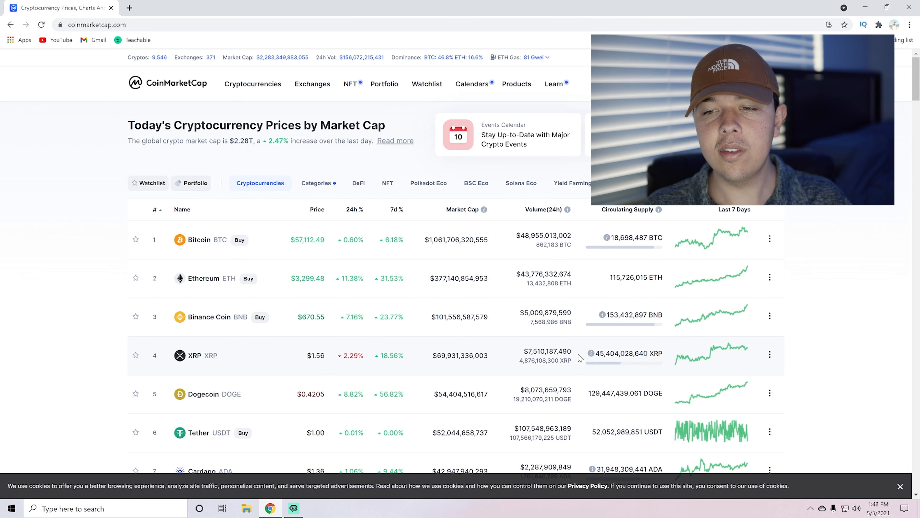
{"action": "mouse_move", "coordinate": [588, 353]}
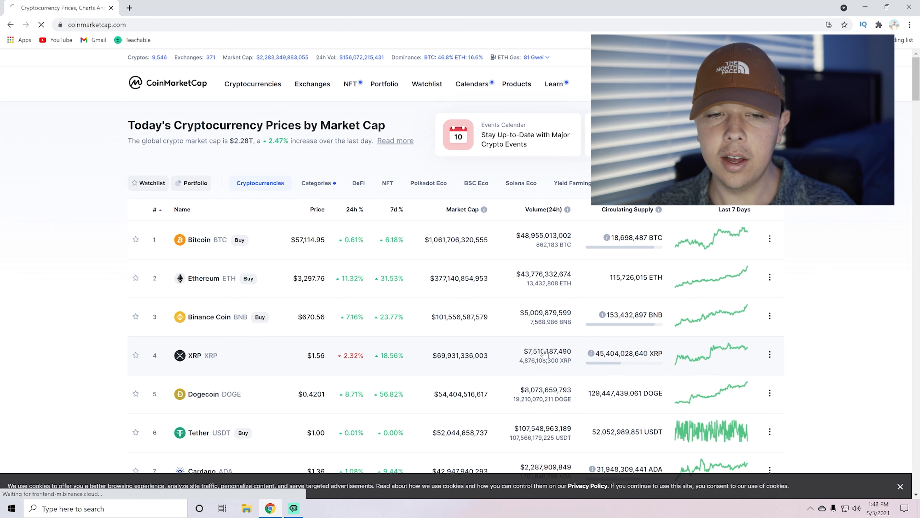
{"action": "left_click", "coordinate": [195, 355]}
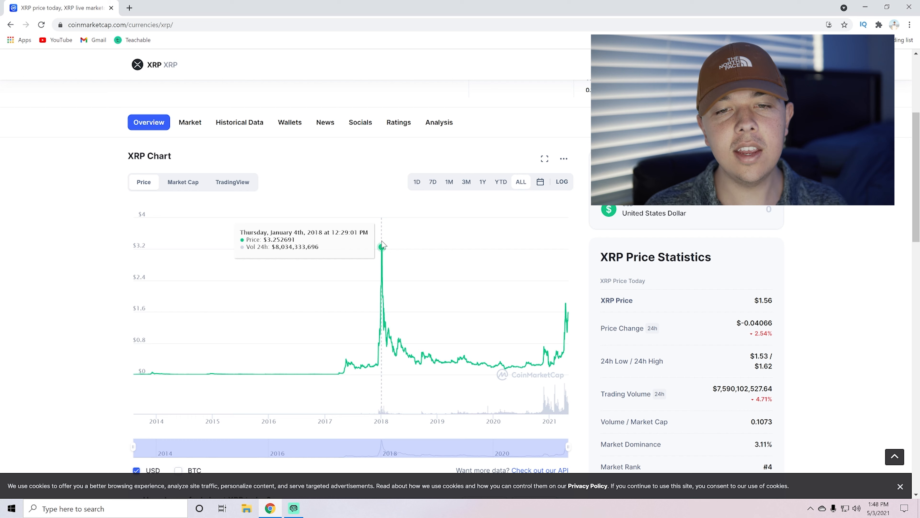
{"action": "mouse_move", "coordinate": [382, 246]}
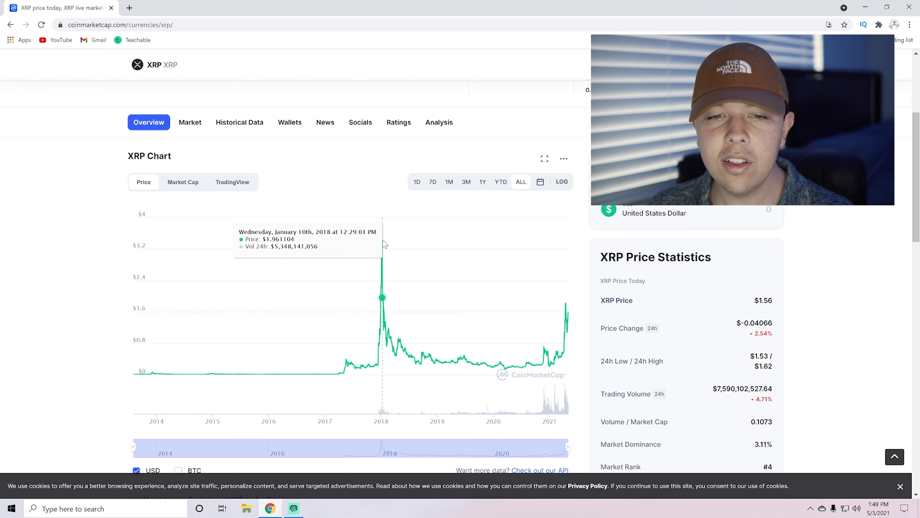
{"action": "mouse_move", "coordinate": [426, 251]}
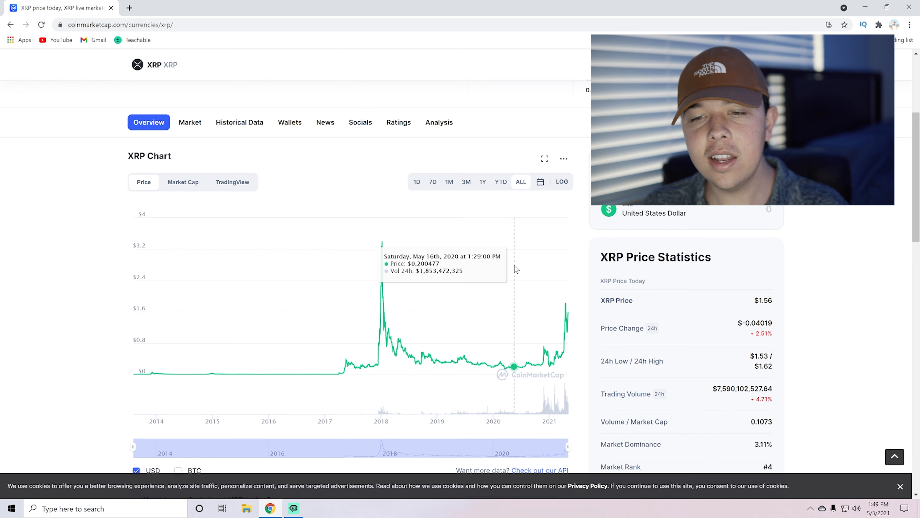
{"action": "mouse_move", "coordinate": [538, 282]}
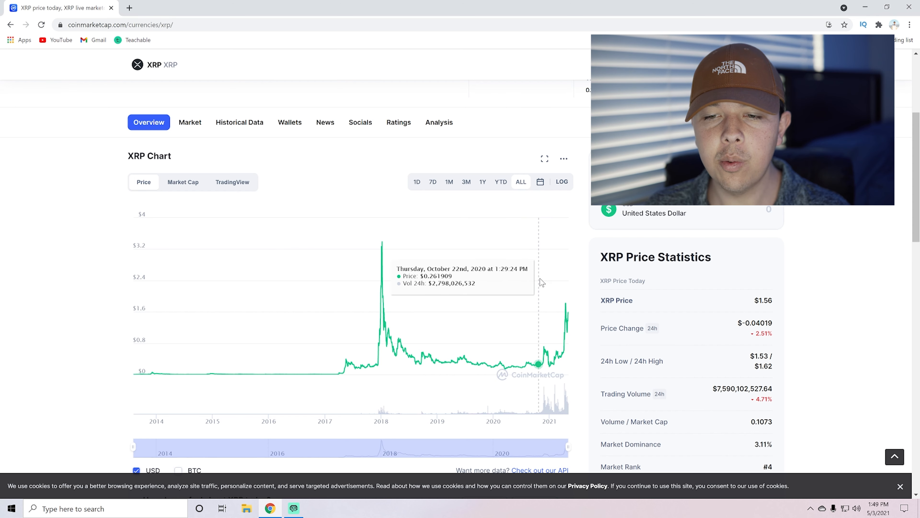
{"action": "left_click", "coordinate": [466, 133]}
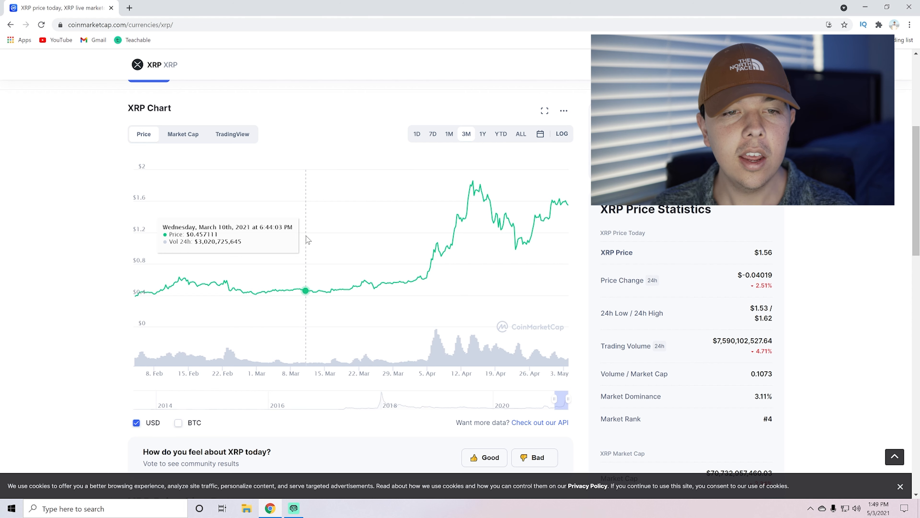
{"action": "mouse_move", "coordinate": [165, 287]}
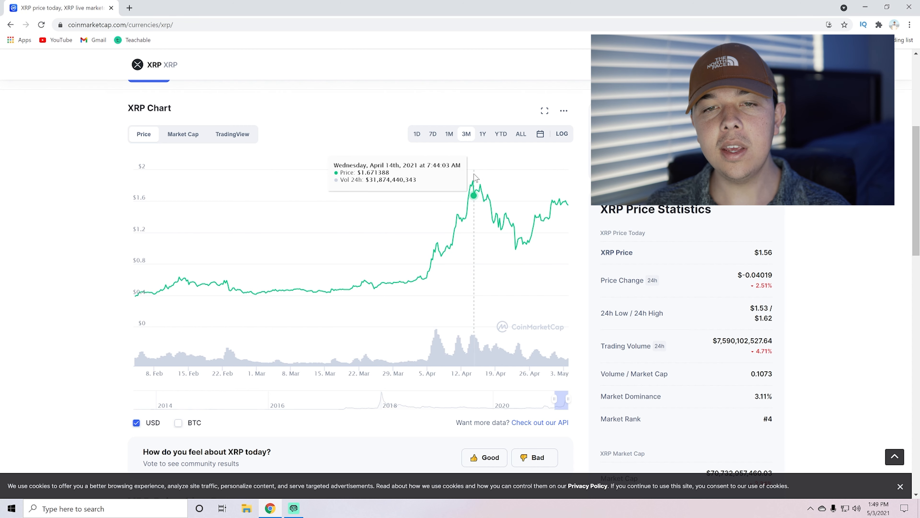
{"action": "mouse_move", "coordinate": [472, 179]}
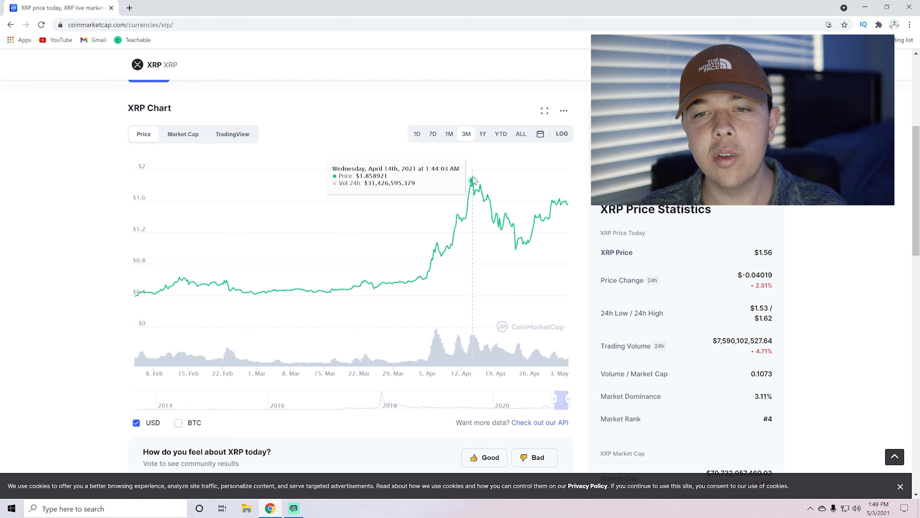
{"action": "mouse_move", "coordinate": [494, 155]}
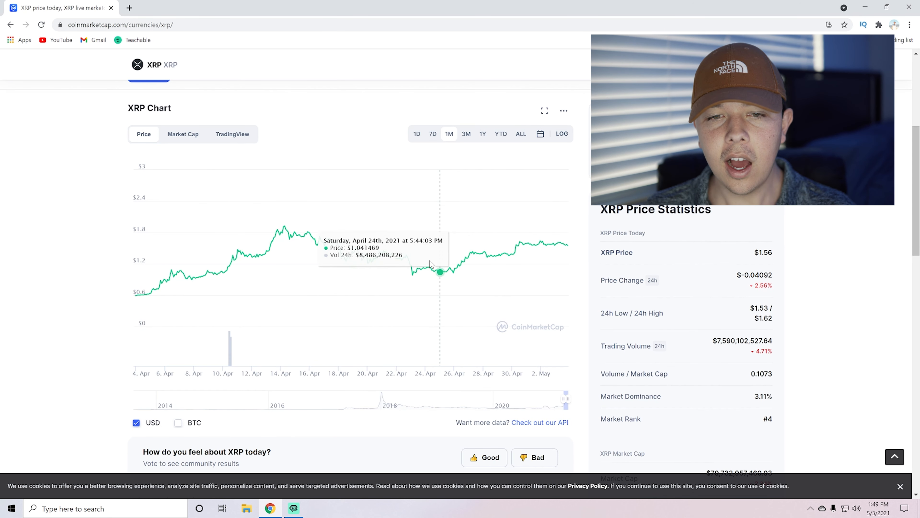
{"action": "mouse_move", "coordinate": [411, 260]}
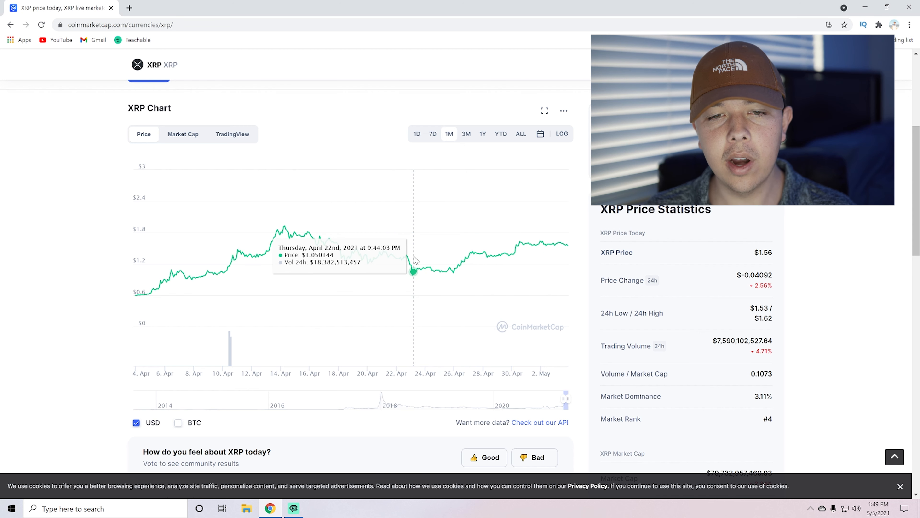
{"action": "mouse_move", "coordinate": [418, 256]}
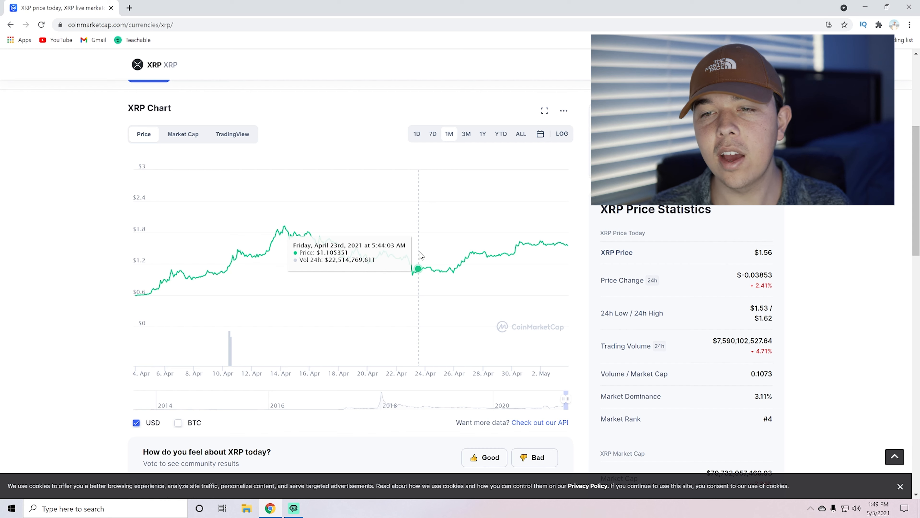
{"action": "mouse_move", "coordinate": [417, 157]}
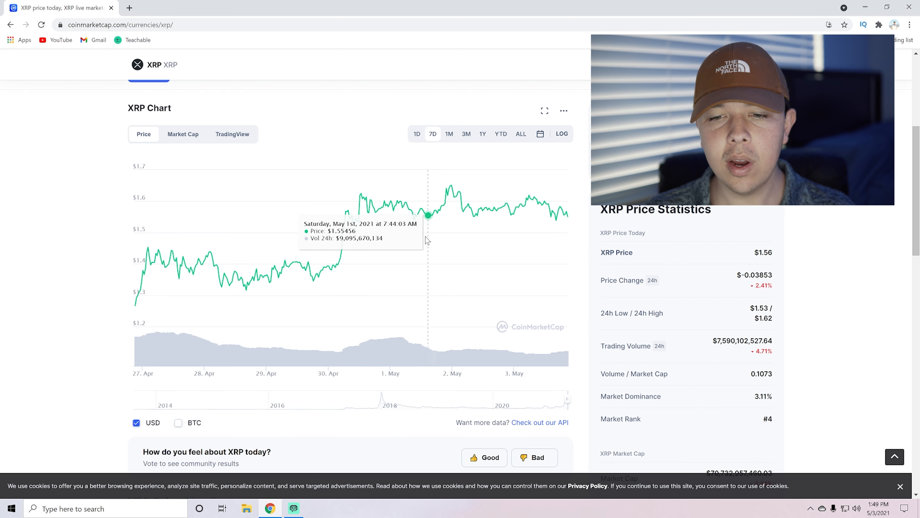
{"action": "mouse_move", "coordinate": [354, 221]}
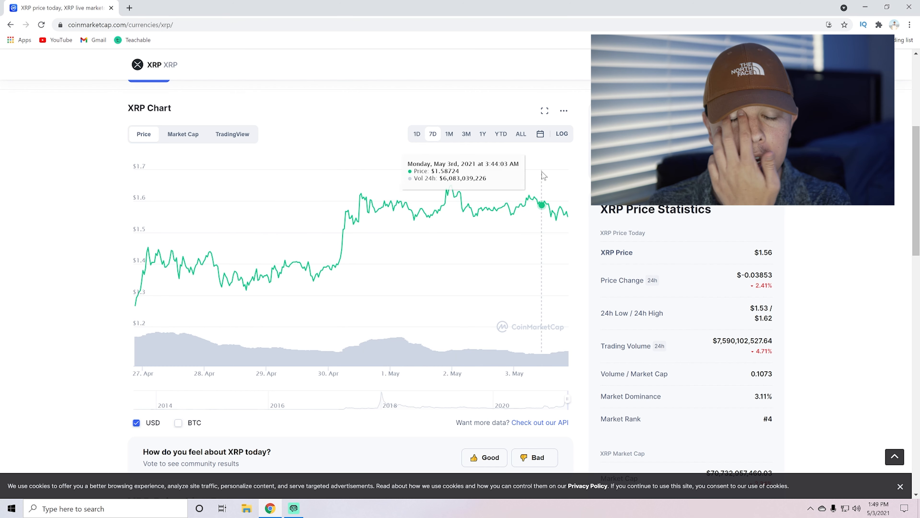
{"action": "mouse_move", "coordinate": [450, 186]}
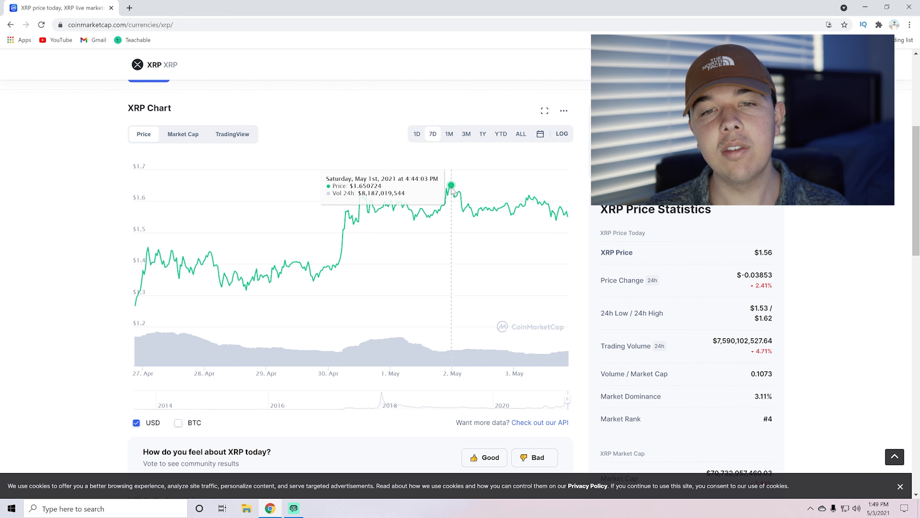
{"action": "mouse_move", "coordinate": [541, 202]}
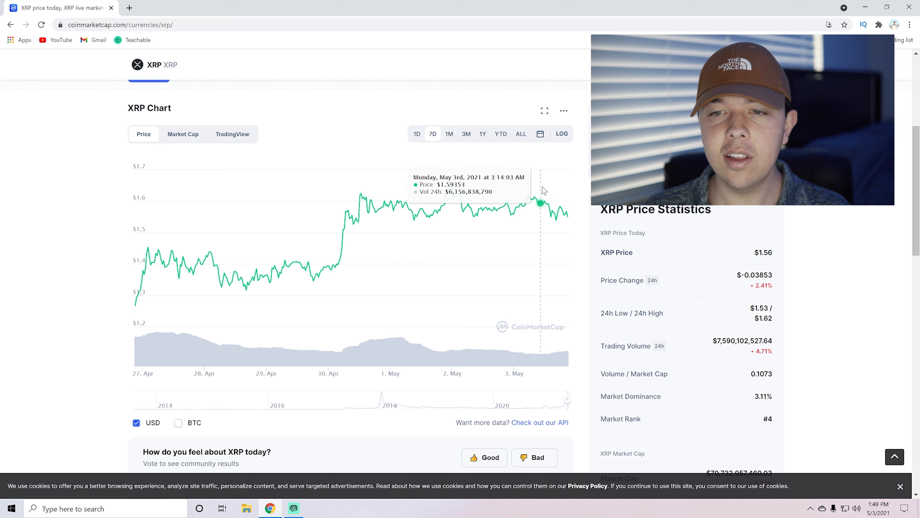
{"action": "mouse_move", "coordinate": [556, 193]}
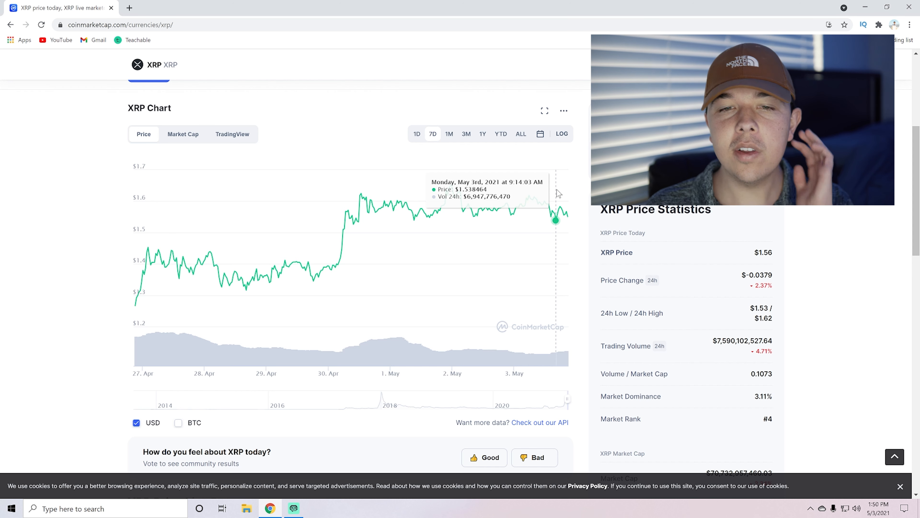
{"action": "mouse_move", "coordinate": [331, 267]}
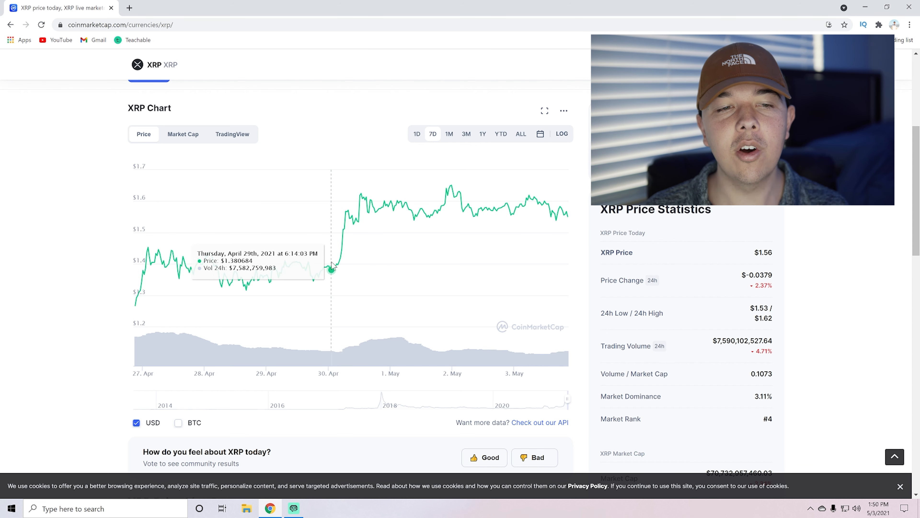
{"action": "mouse_move", "coordinate": [437, 231]}
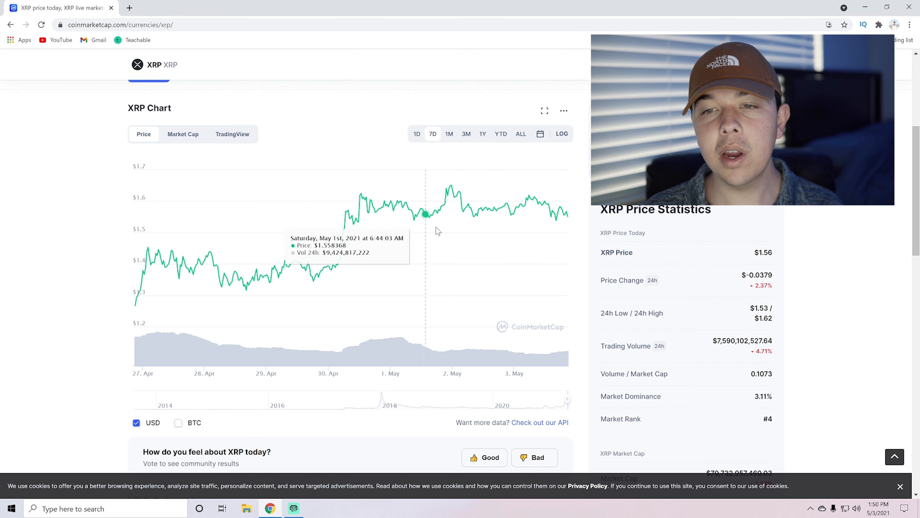
{"action": "mouse_move", "coordinate": [451, 188]}
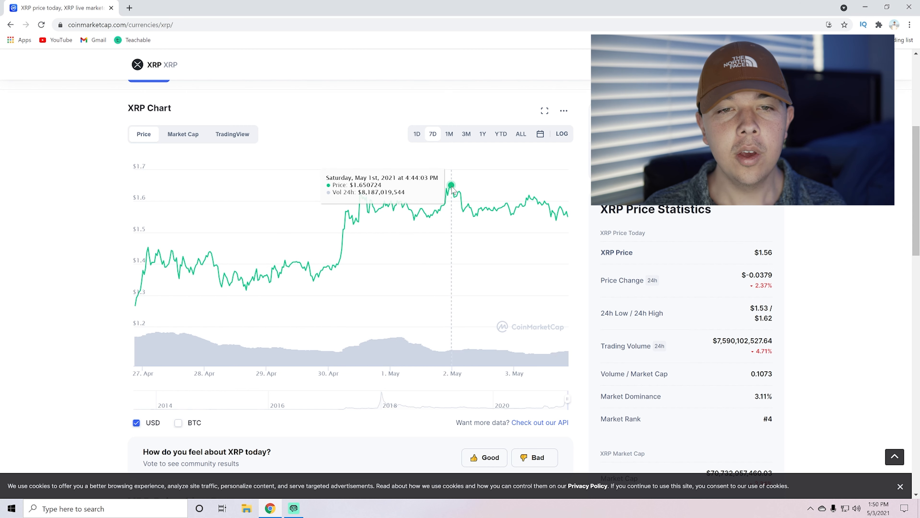
Switch the XRP price chart to the 1M timeframe and inspect April prices
{"action": "left_click", "coordinate": [449, 134]}
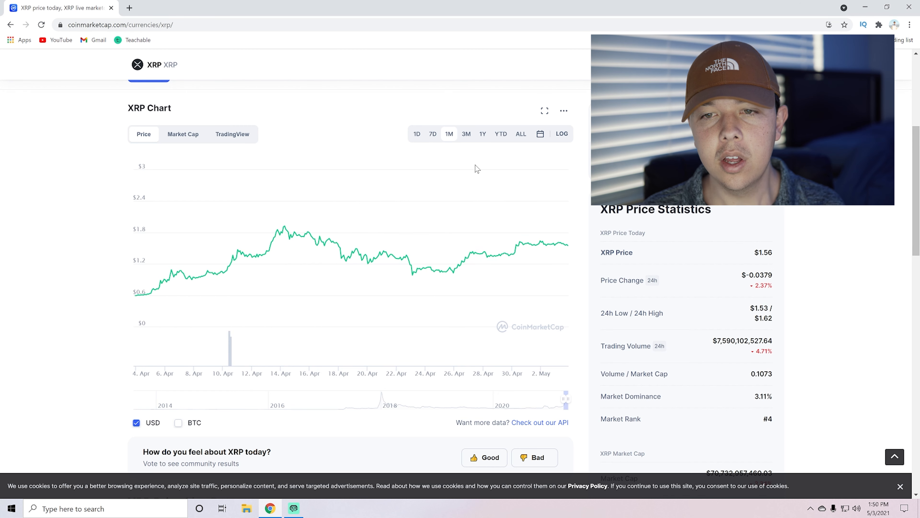
{"action": "mouse_move", "coordinate": [321, 241]}
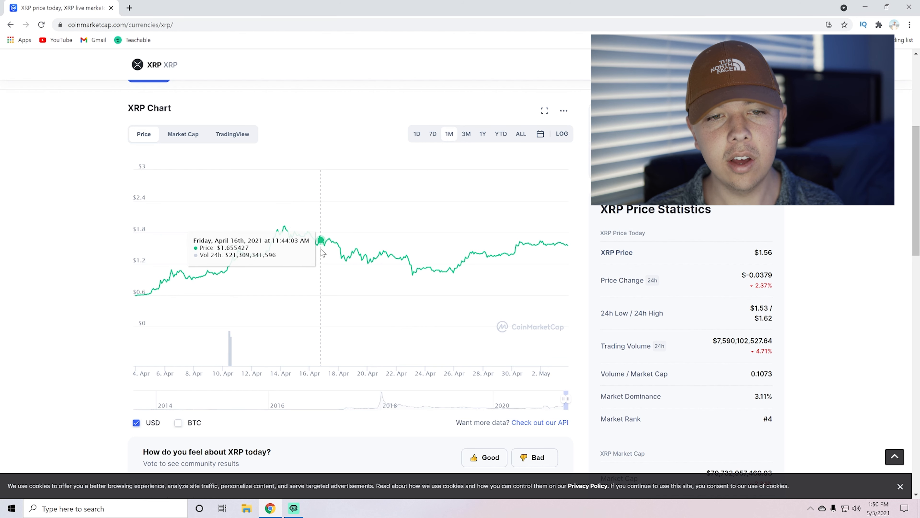
{"action": "mouse_move", "coordinate": [308, 240]}
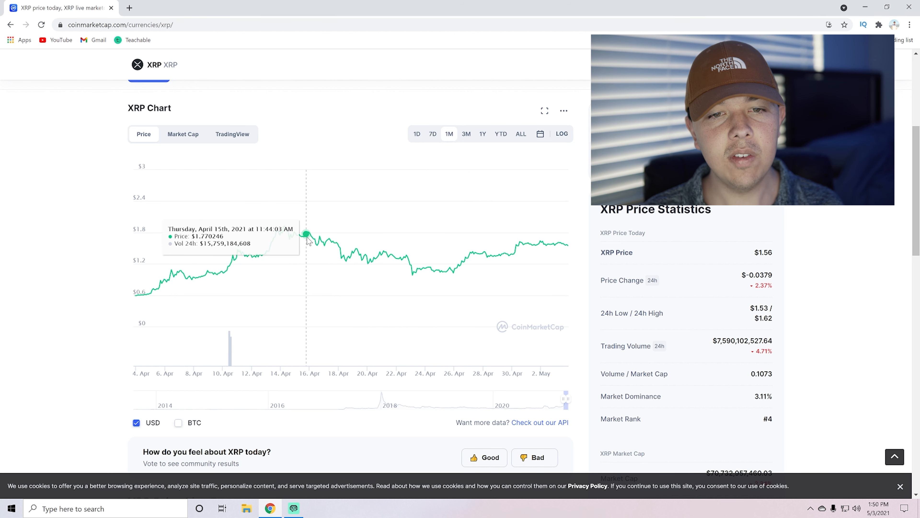
{"action": "mouse_move", "coordinate": [286, 227]}
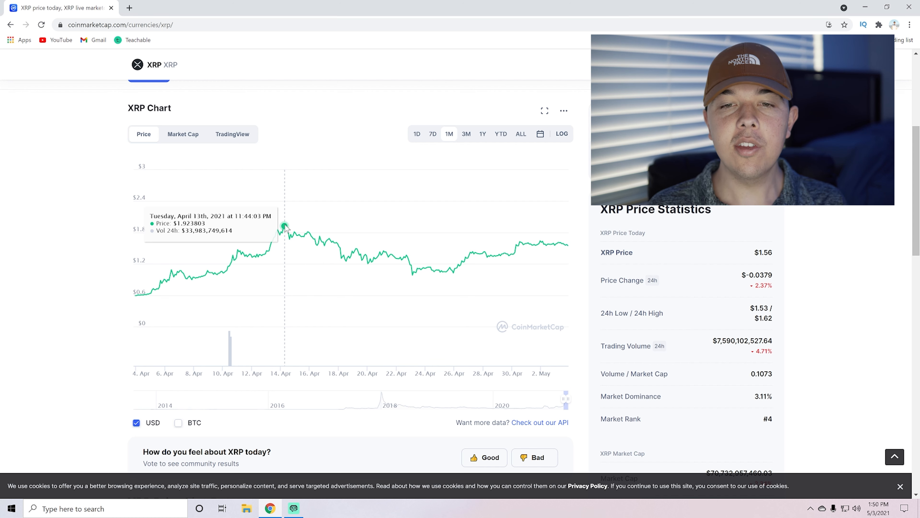
{"action": "mouse_move", "coordinate": [292, 232]}
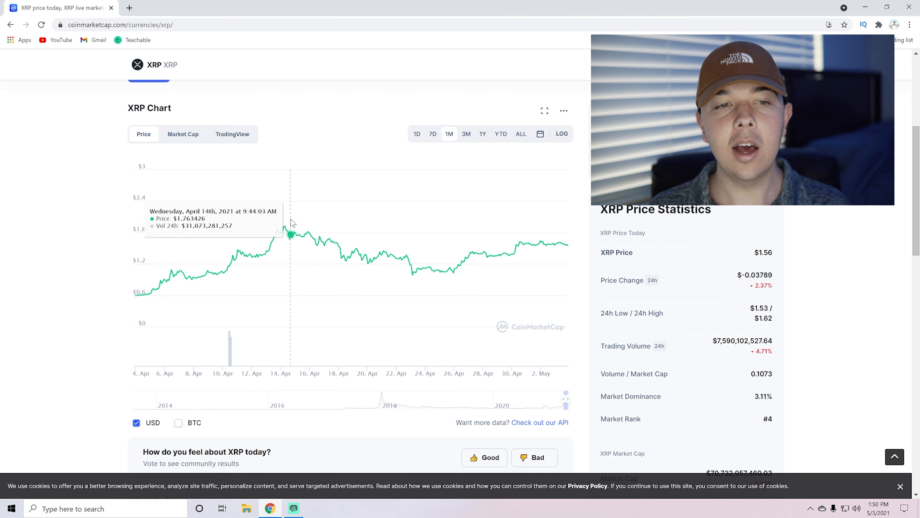
{"action": "mouse_move", "coordinate": [386, 212]}
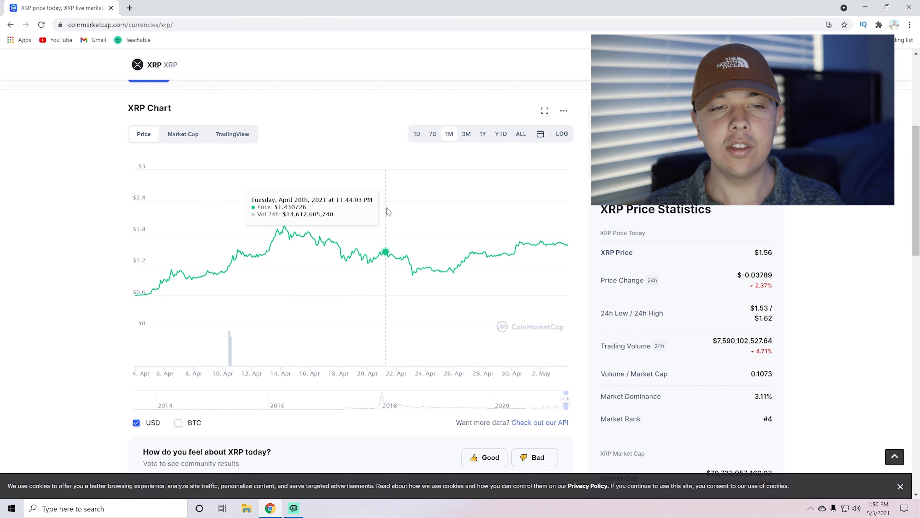
{"action": "mouse_move", "coordinate": [575, 222]}
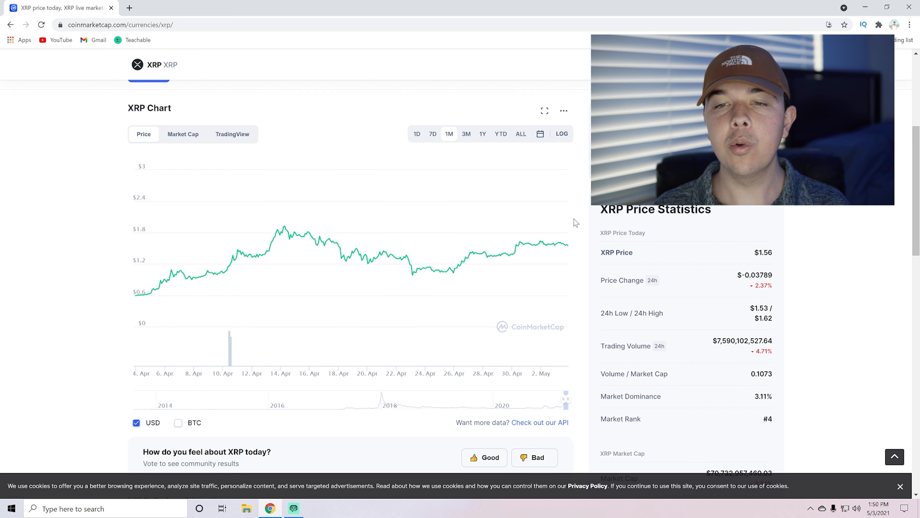
{"action": "mouse_move", "coordinate": [539, 240]}
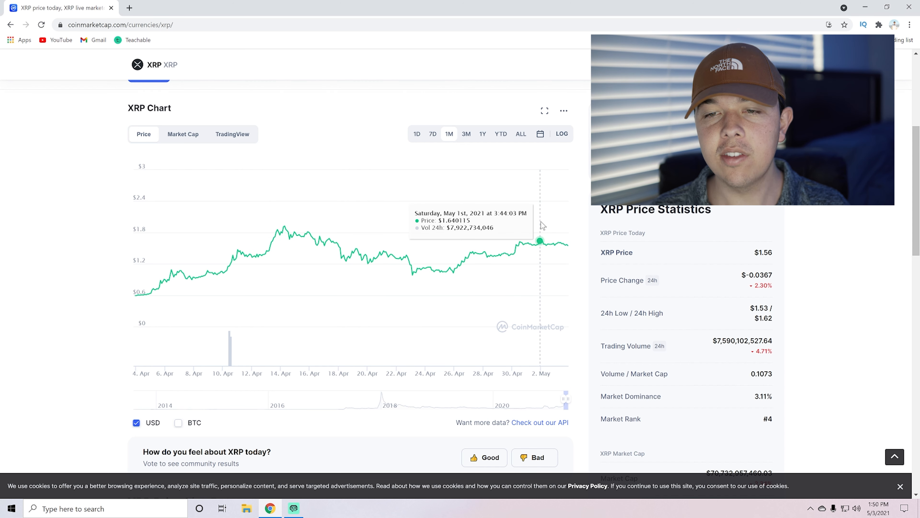
{"action": "mouse_move", "coordinate": [568, 224]}
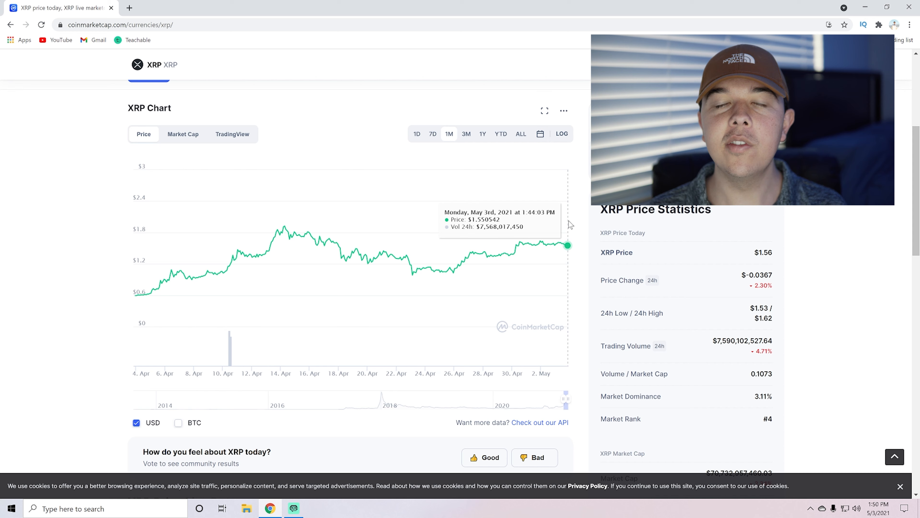
{"action": "scroll", "scroll_direction": "down", "scroll_amount": 3}
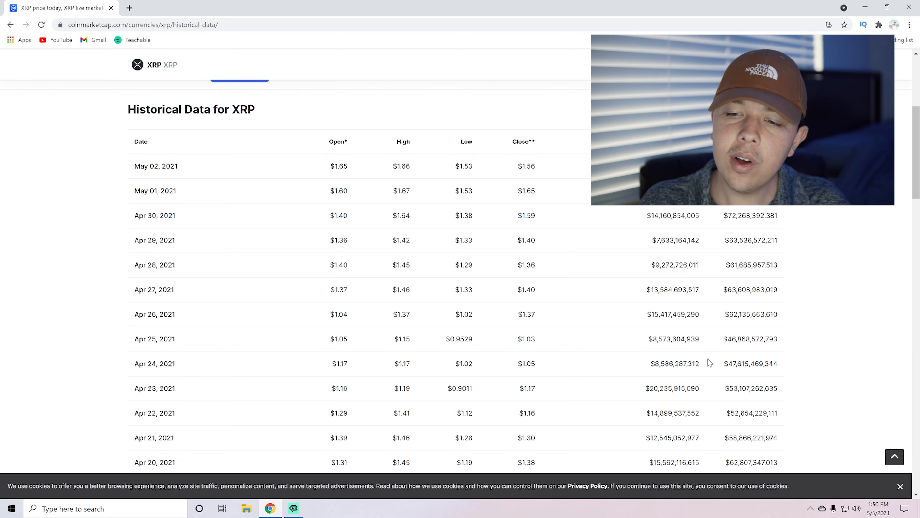
Browse XRP's daily historical price table back to late March and return to the newest rows
{"action": "scroll", "scroll_direction": "down", "scroll_amount": 3}
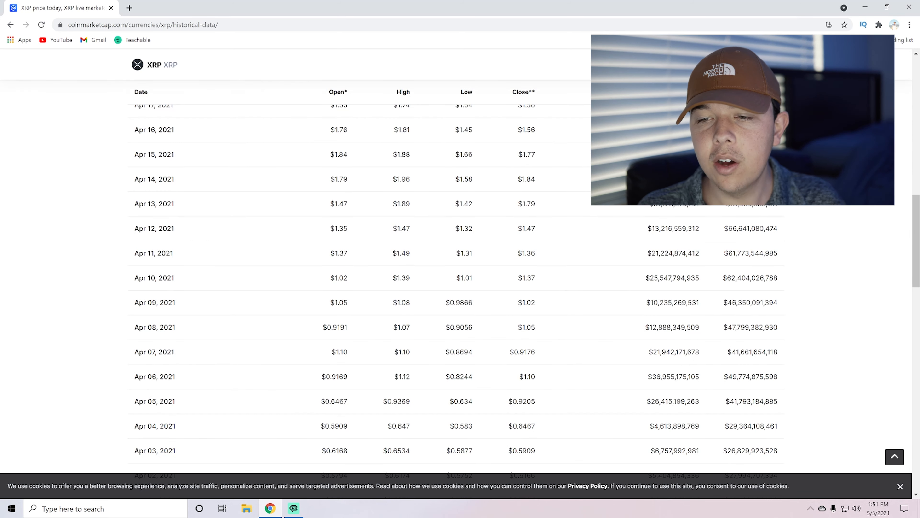
{"action": "scroll", "scroll_direction": "down", "scroll_amount": 3}
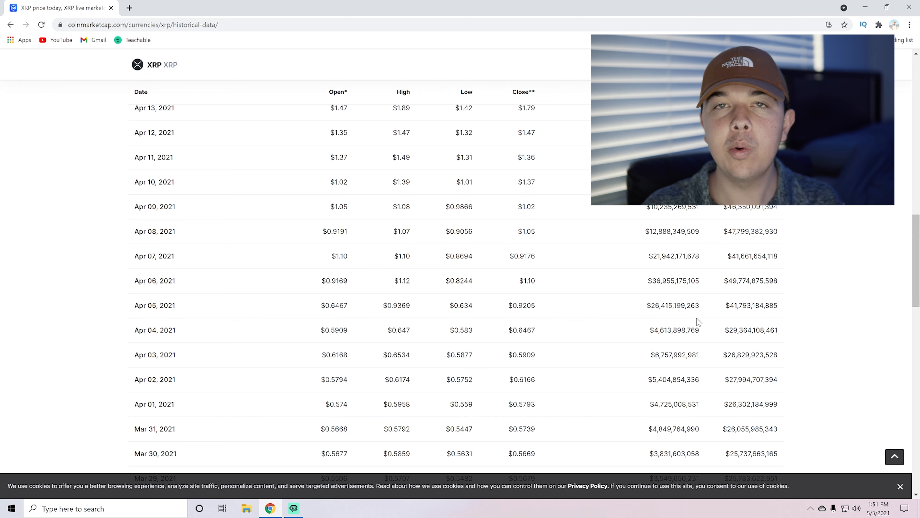
{"action": "scroll", "scroll_direction": "up", "scroll_amount": 3}
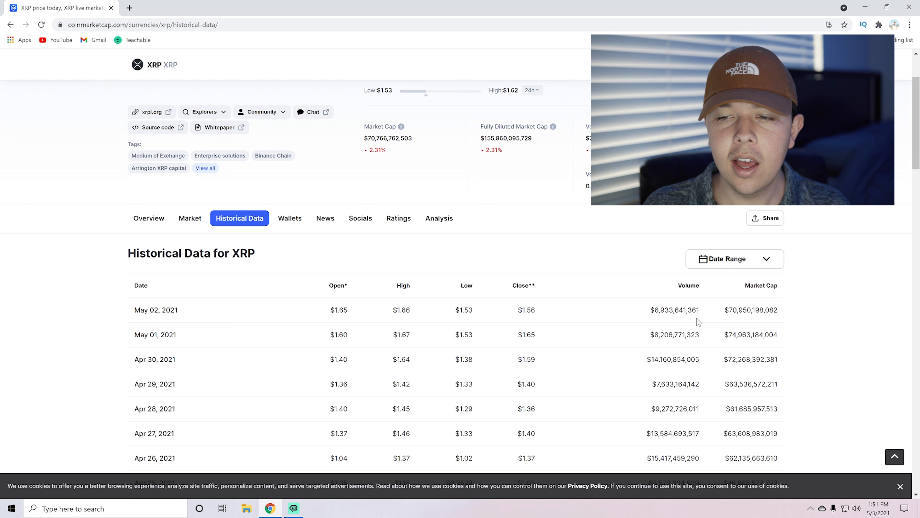
{"action": "mouse_move", "coordinate": [691, 406]}
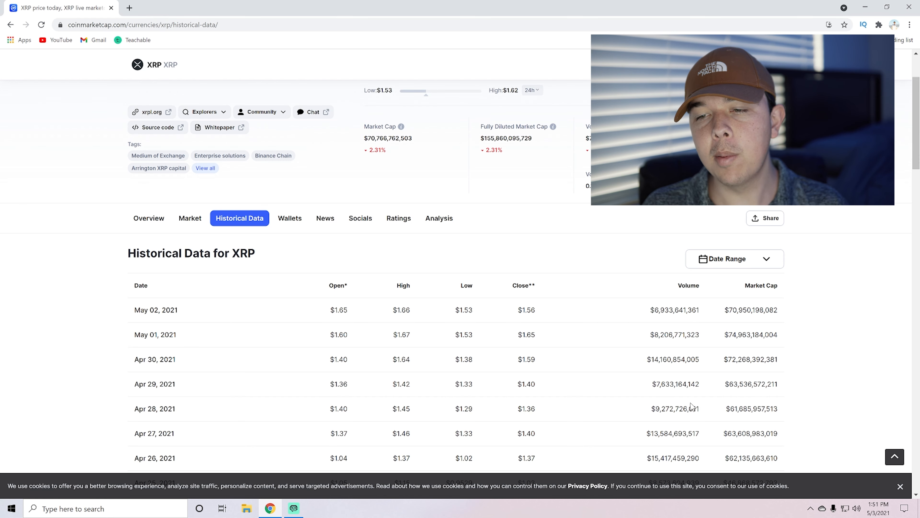
{"action": "scroll", "scroll_direction": "down", "scroll_amount": 3}
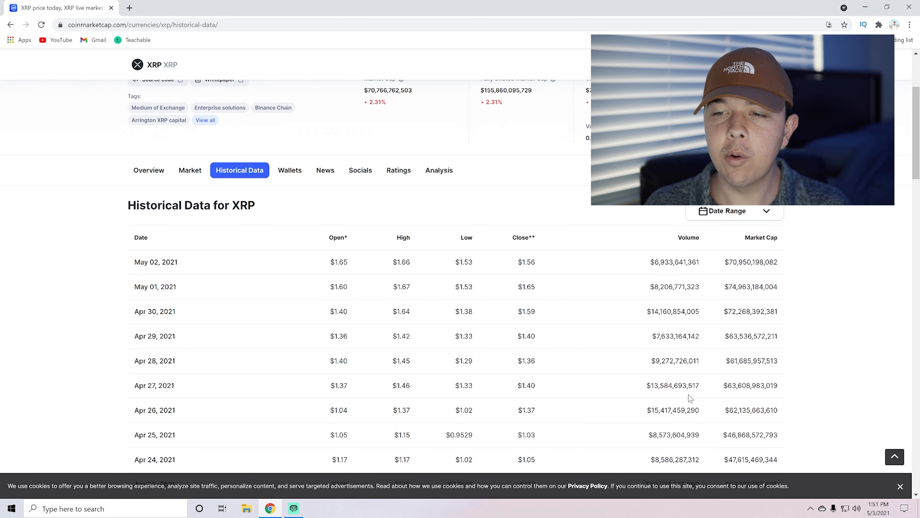
{"action": "mouse_move", "coordinate": [597, 343]}
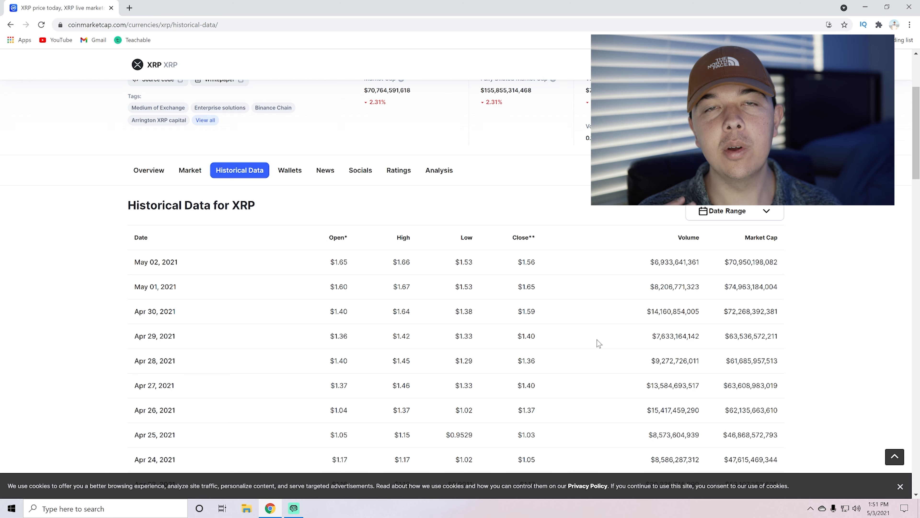
Go back to the XRP Overview with its one-month chart and $1.56 price at the top
{"action": "left_click", "coordinate": [148, 170]}
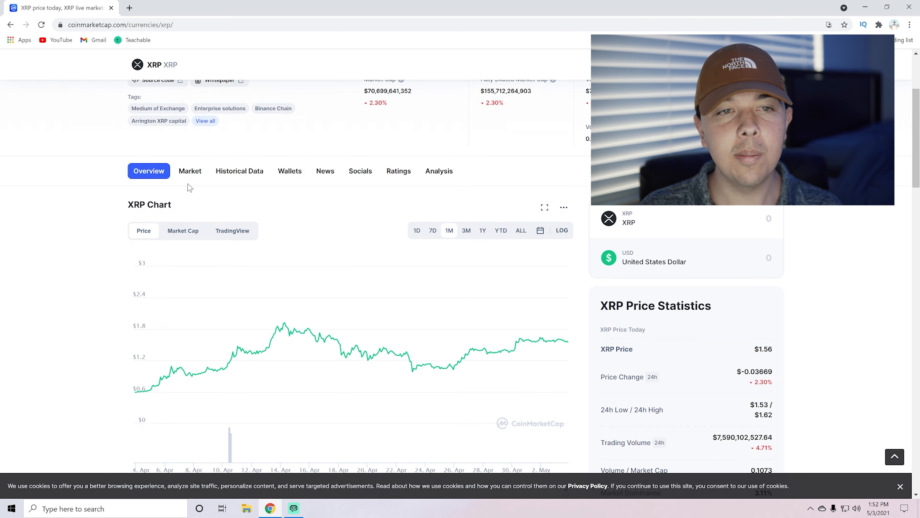
{"action": "scroll", "scroll_direction": "up", "scroll_amount": 3}
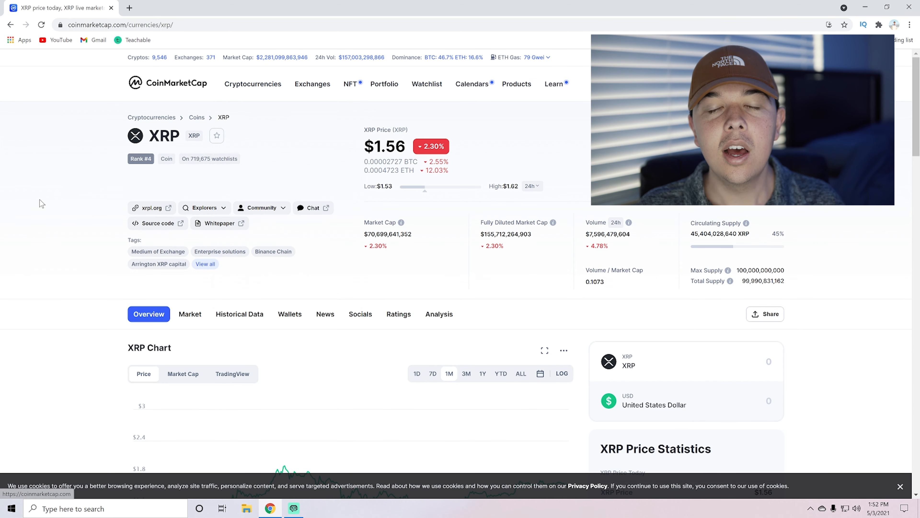